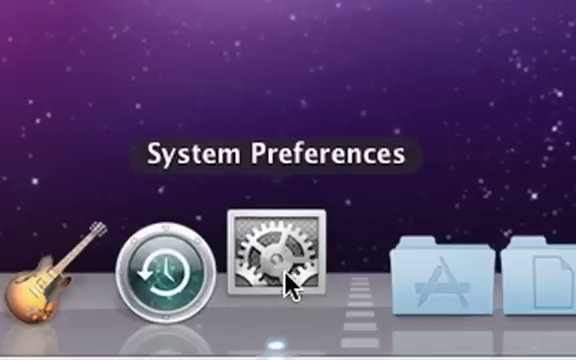
Open System Preferences to the Desktop & Screen Saver pane, showing the Aurora wallpaper.
left_click(277, 262)
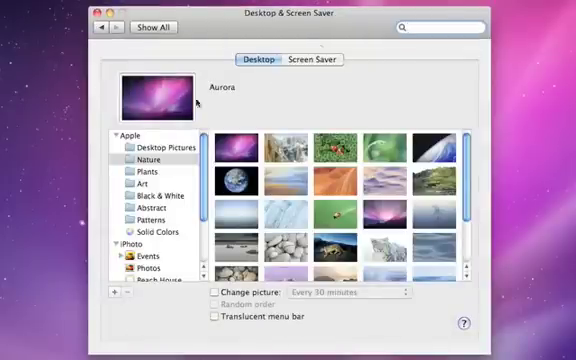
Try the Clown Fish and Earth Horizon wallpapers, then pick Hawaii 017 from iPhoto.
left_click(330, 145)
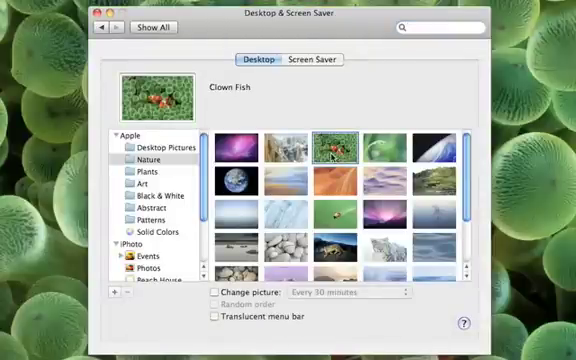
left_click(435, 150)
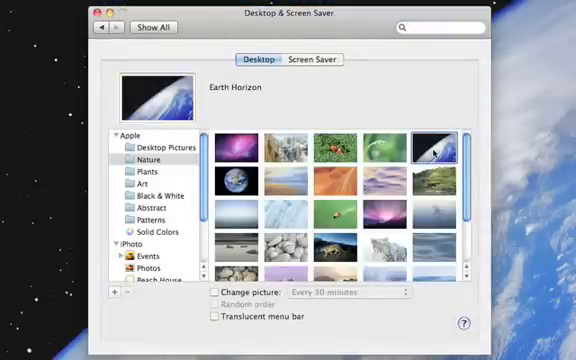
left_click(145, 242)
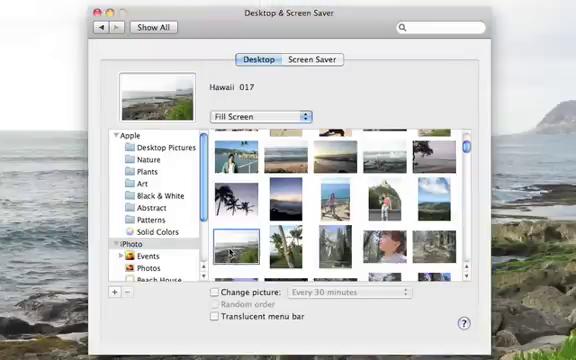
mouse_move(315, 105)
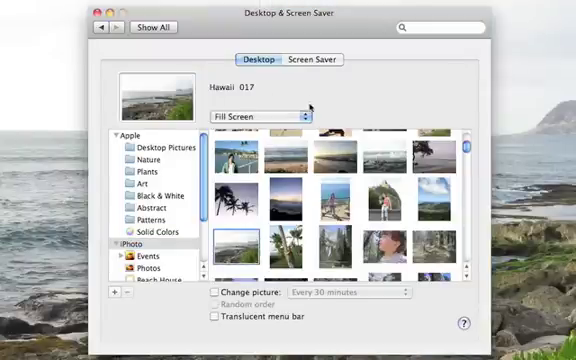
Preview the Flurry and Shell screen savers, then use iPhoto pictures as the screen saver.
left_click(314, 60)
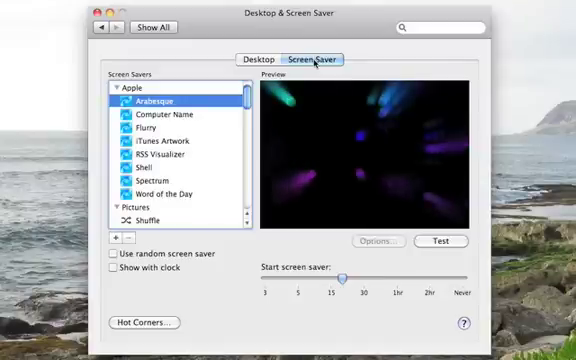
left_click(146, 128)
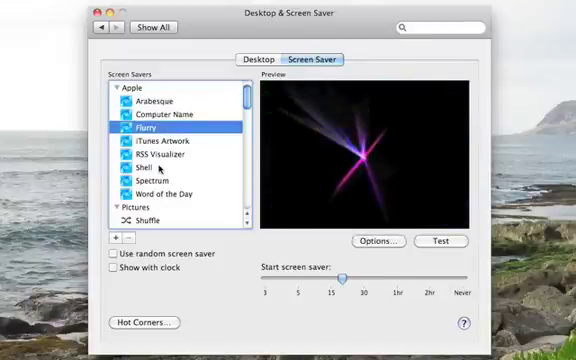
left_click(137, 166)
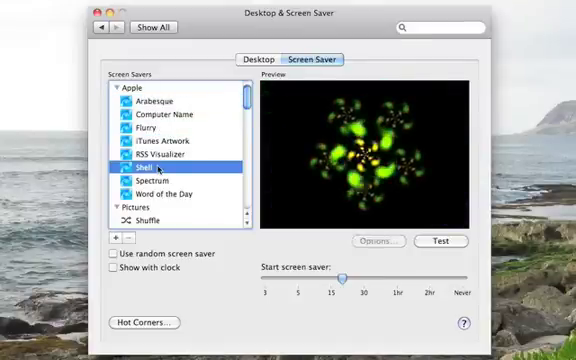
scroll("down", 3)
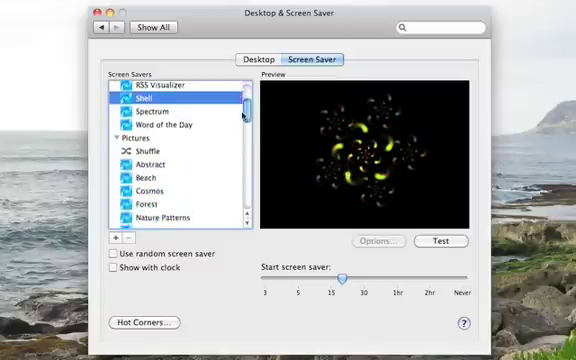
scroll("down", 3)
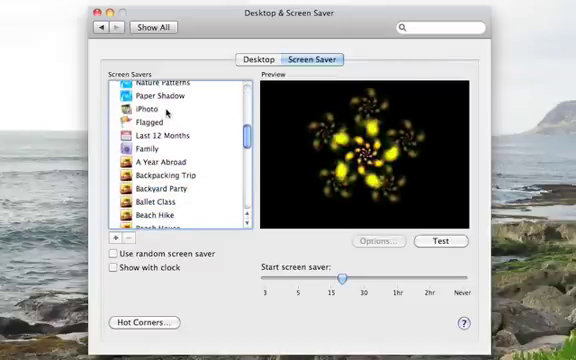
left_click(150, 108)
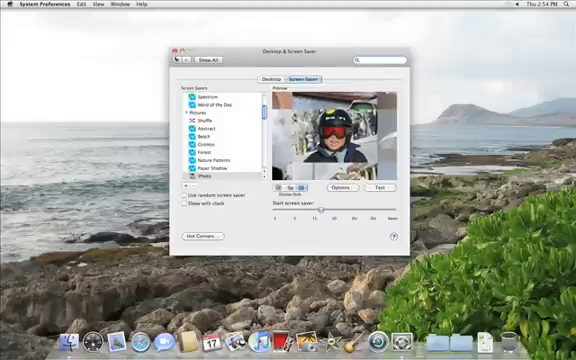
left_click(181, 44)
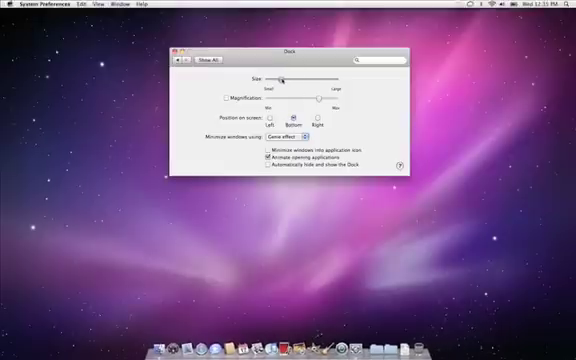
Enlarge the Dock with the Size slider and increase icon magnification.
left_click_drag(300, 73, 305, 73)
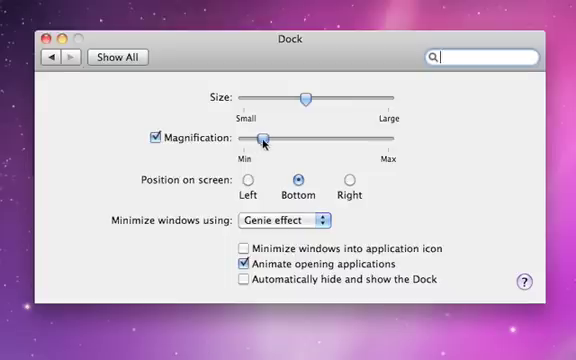
left_click_drag(262, 137, 382, 137)
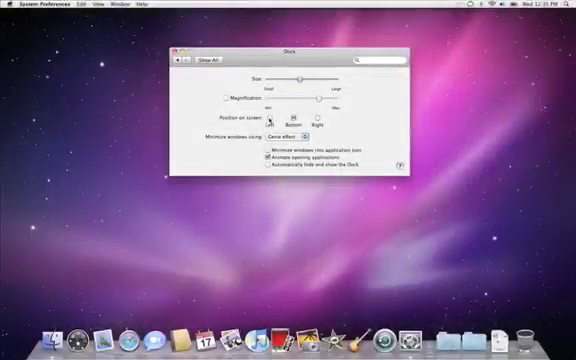
left_click(271, 119)
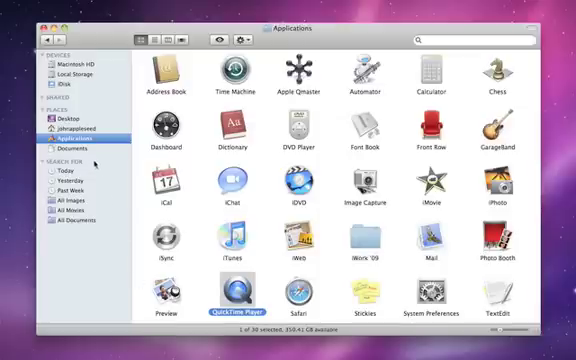
Select QuickTime Player in the Finder's Applications folder.
left_click(75, 147)
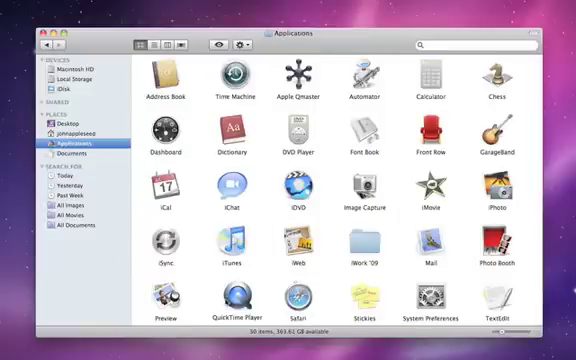
left_click(241, 318)
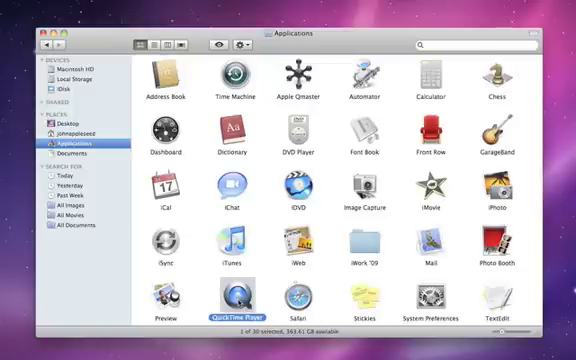